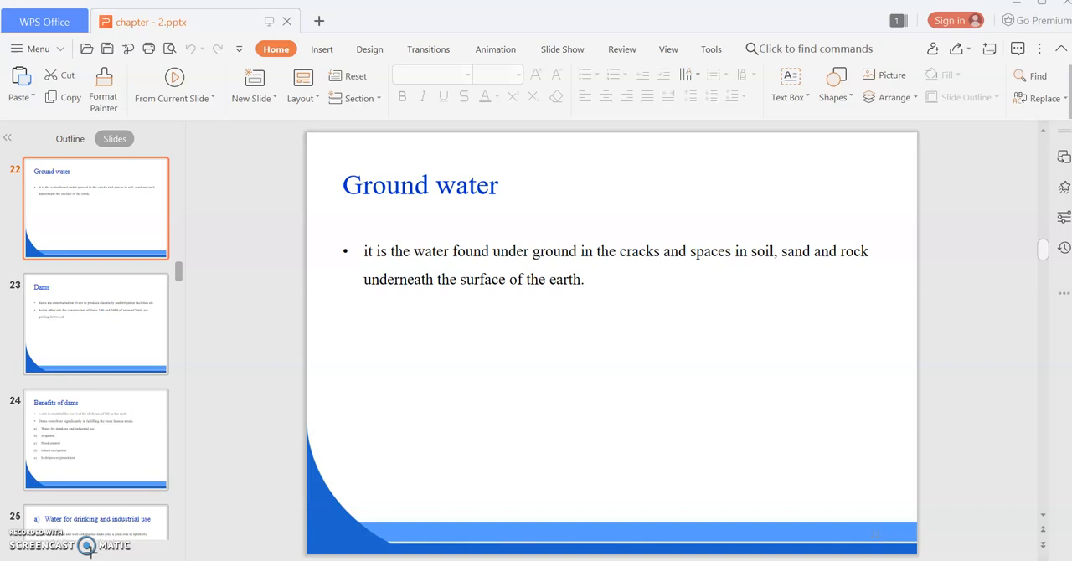
Step: Display slide 23, 'Dams', from the slide thumbnails pane
{"action": "left_click", "coordinate": [96, 325]}
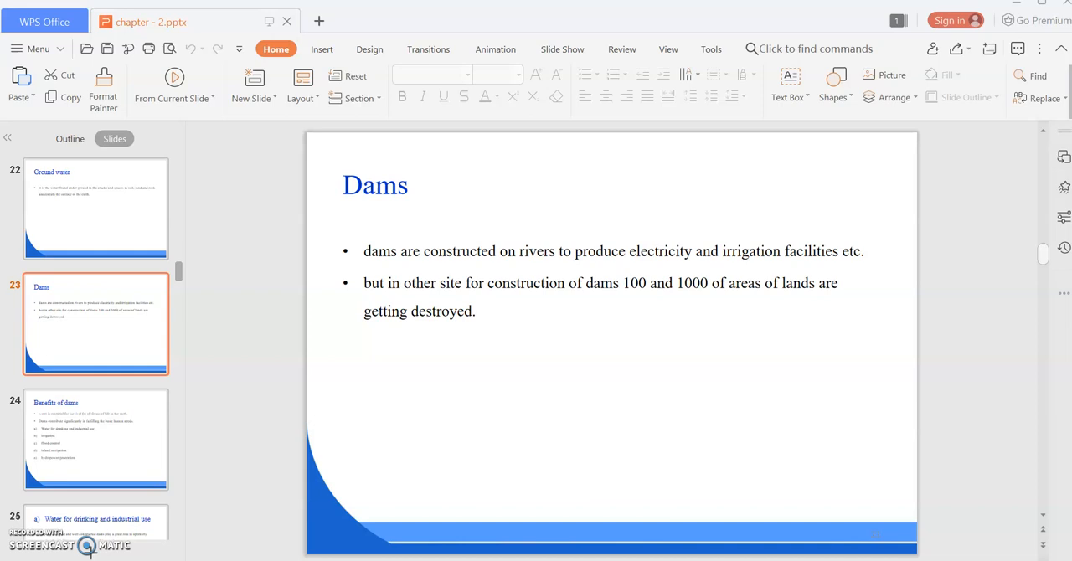
{"action": "left_click", "coordinate": [100, 444]}
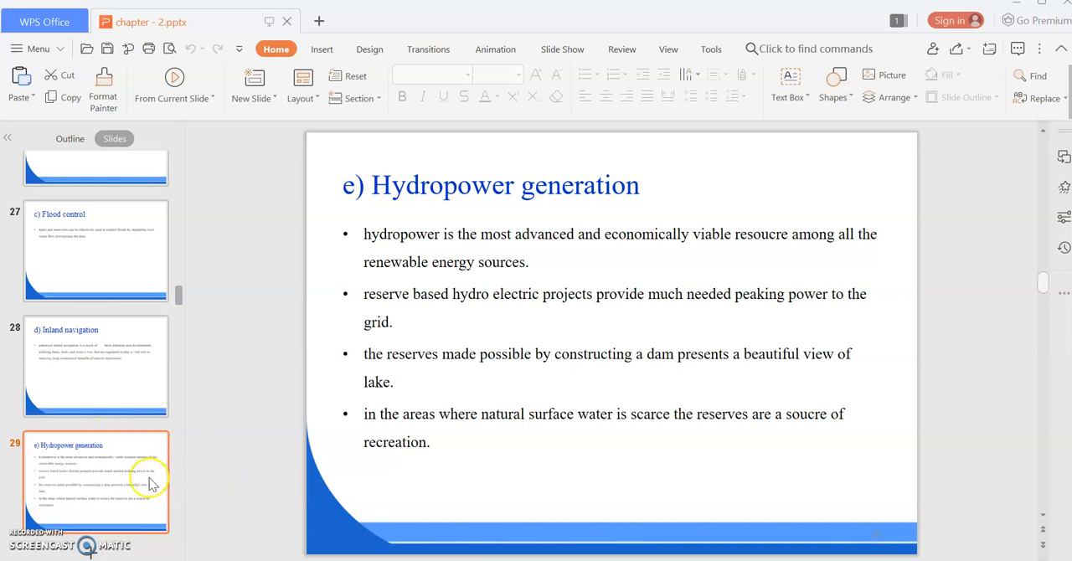
{"action": "mouse_move", "coordinate": [109, 513]}
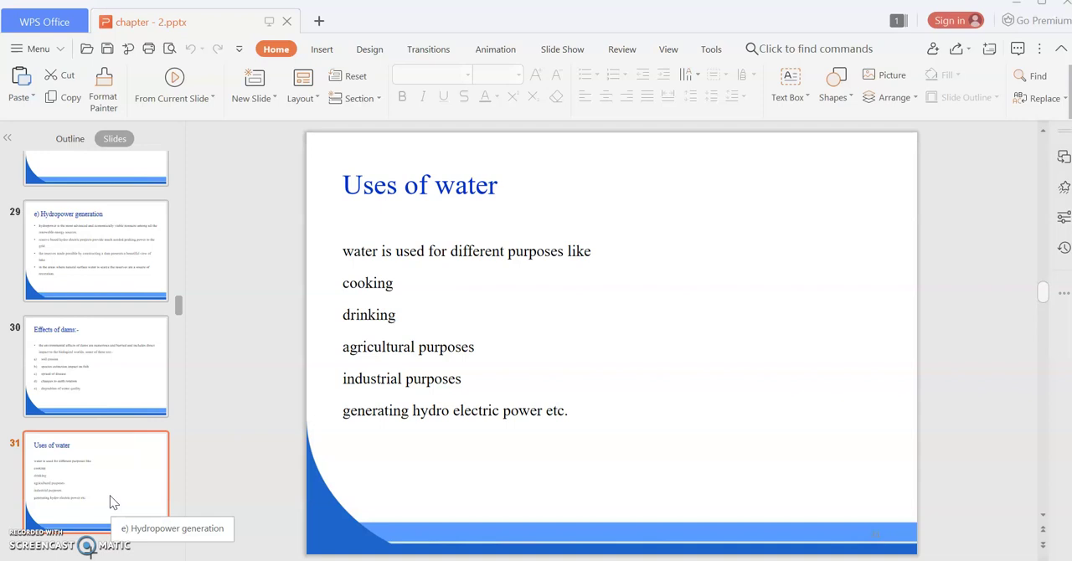
Step: Display slide 32, 'Over exploitation of water', from the thumbnails pane
{"action": "left_click", "coordinate": [109, 506]}
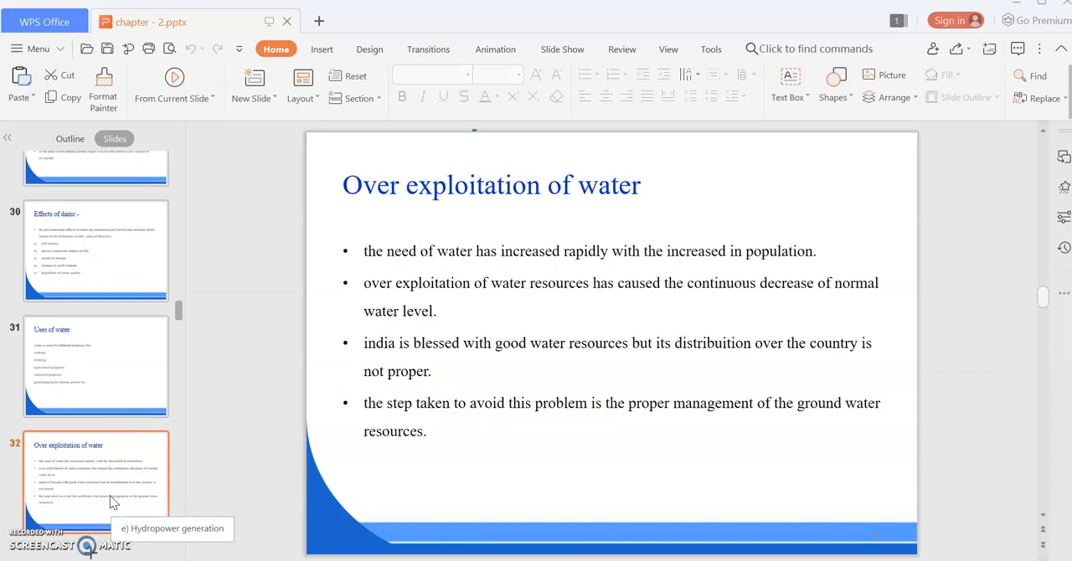